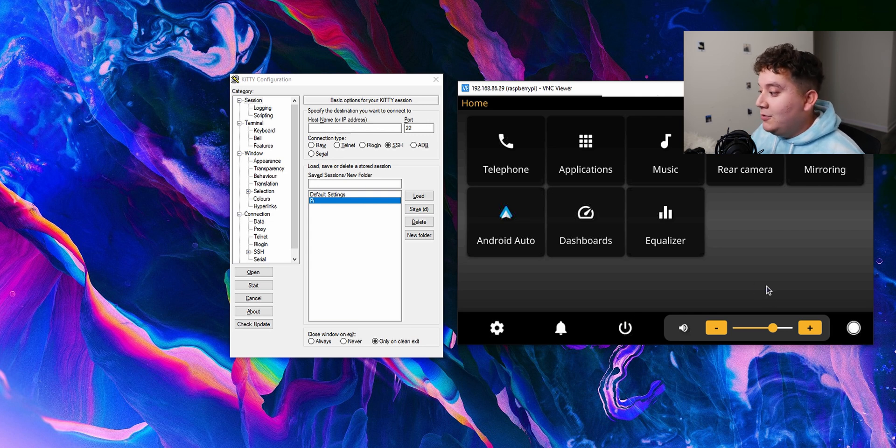
- Run ifconfig in the Pi's terminal and read the wlan0 address 192.168.86.29
click(624, 328)
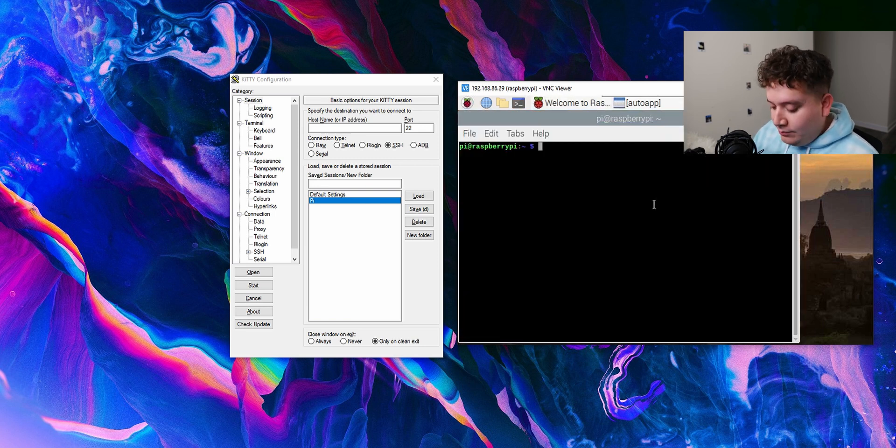
text(ifc)
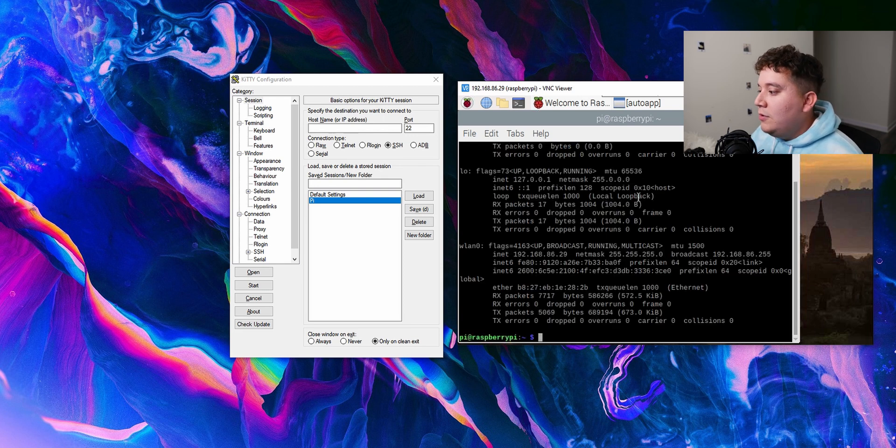
mouse_move(511, 261)
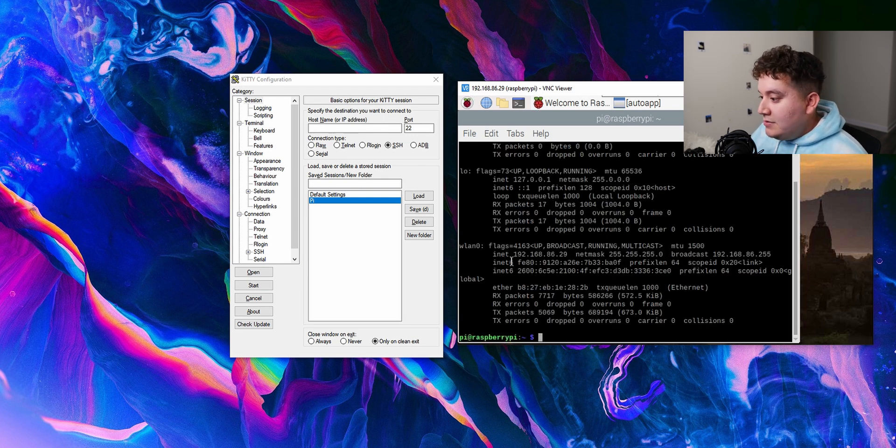
double_click(540, 254)
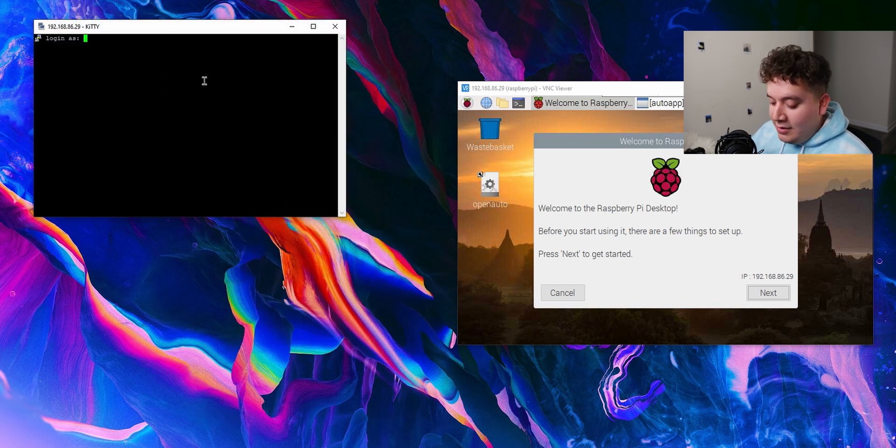
- Log in as pi and compose sudo nano /boot/config.txt at the shell
text(pi)
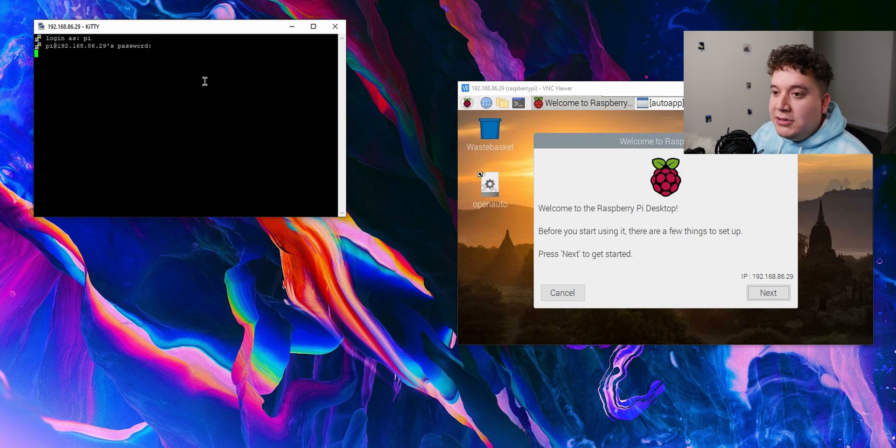
text(ifconfig)
text(sudo nano)
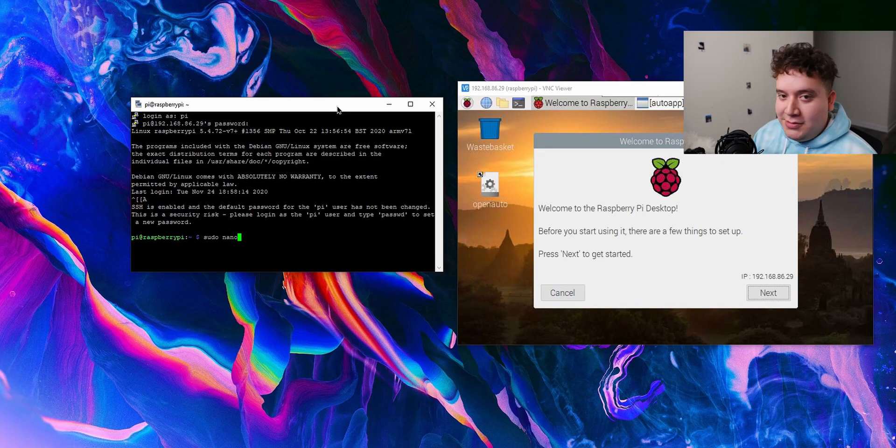
text(/)
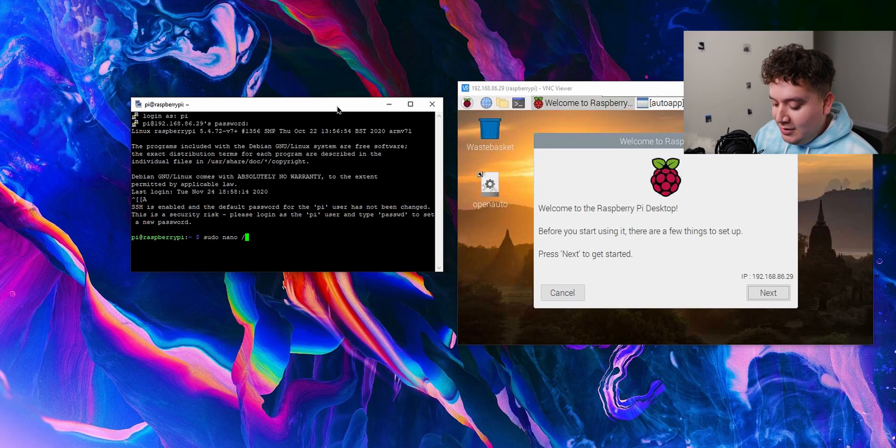
text(boot)
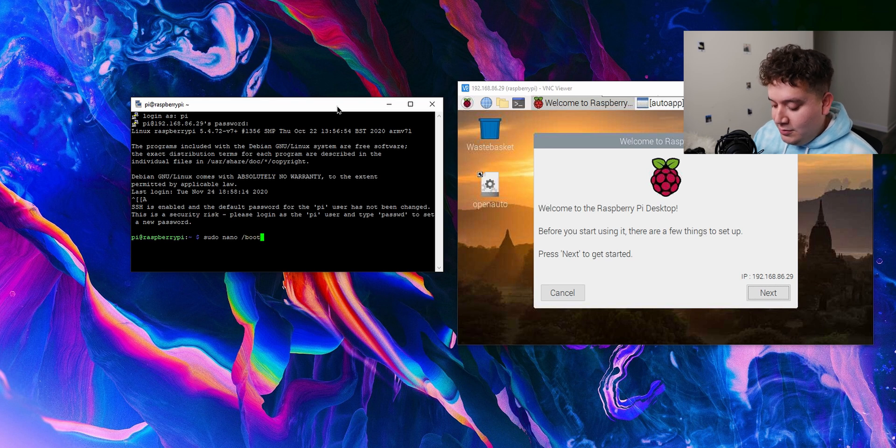
text(config)
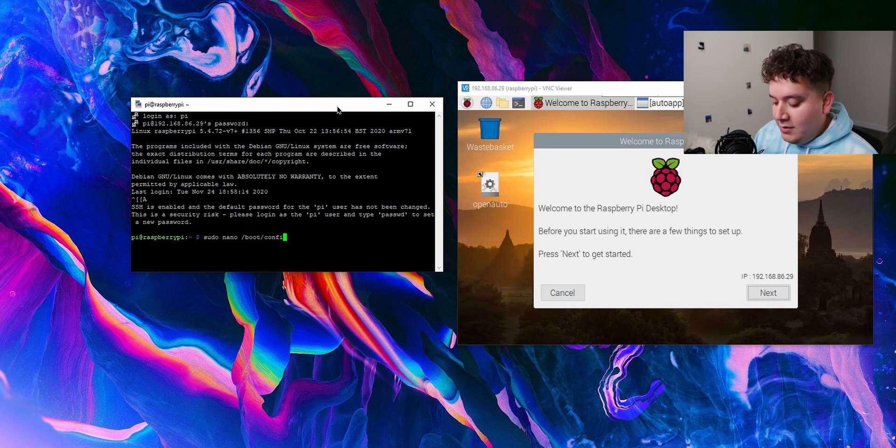
text(.tx)
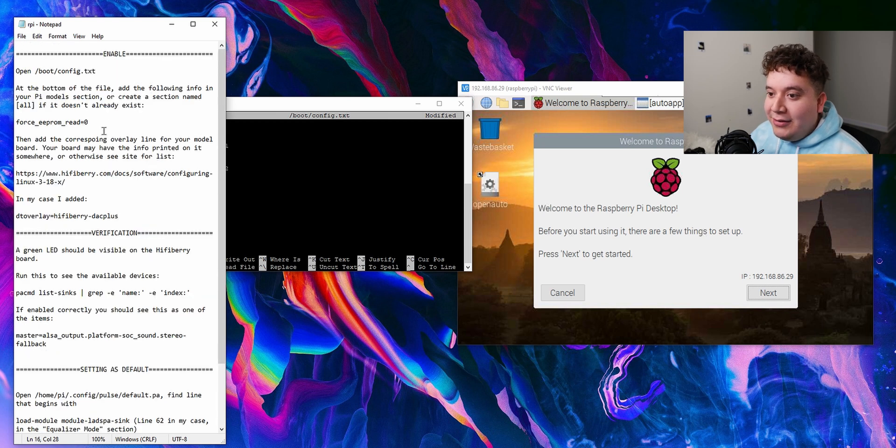
- Paste force_eeprom_read=0 under the [all] section of config.txt
right_click(51, 121)
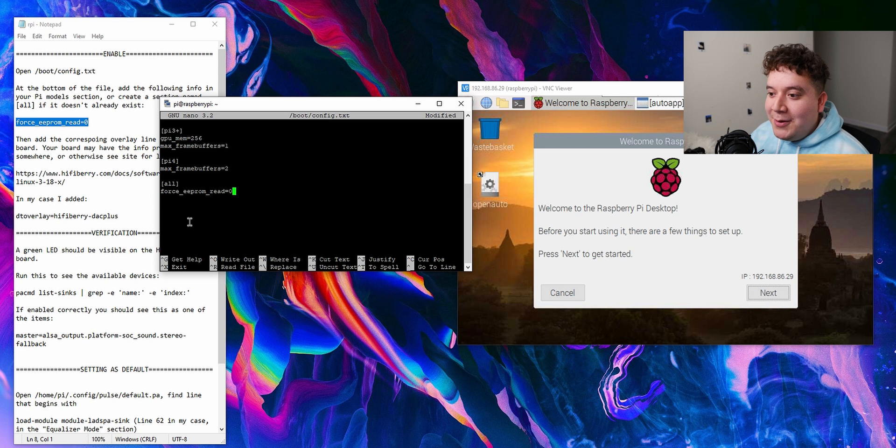
mouse_move(253, 207)
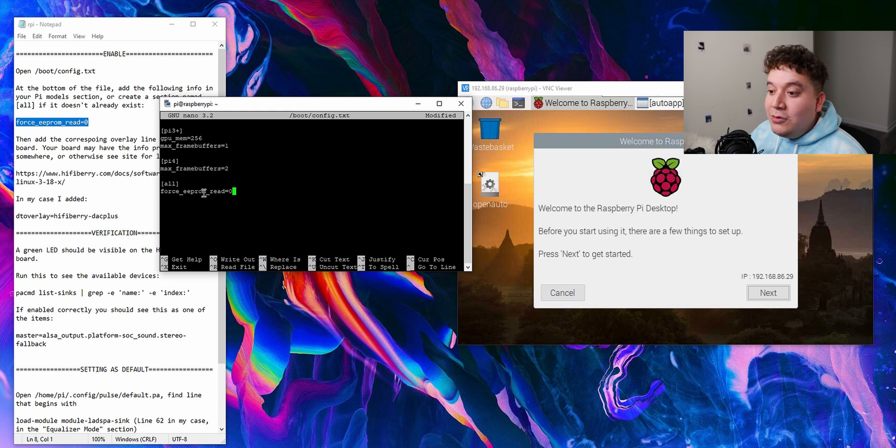
mouse_move(240, 208)
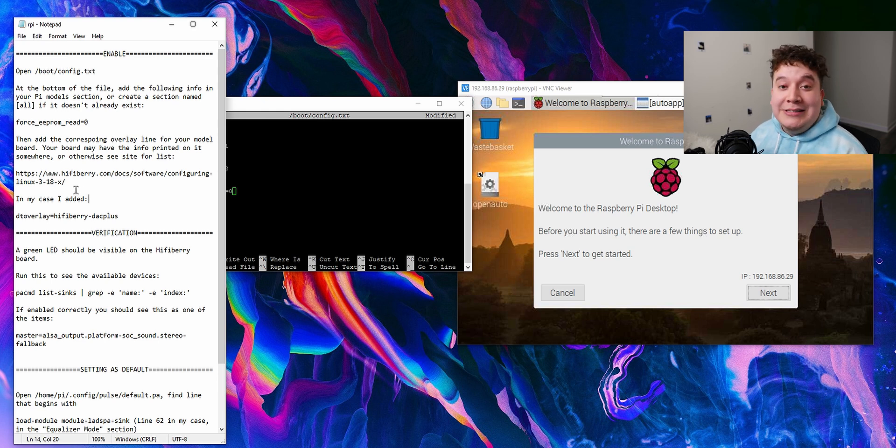
mouse_move(106, 191)
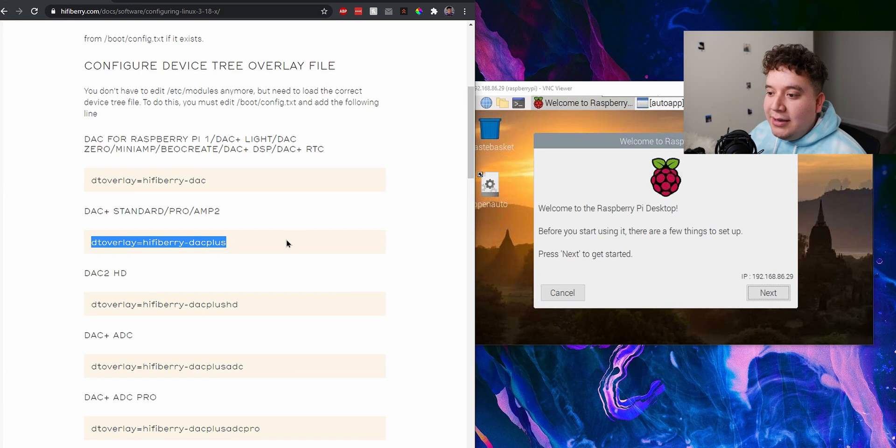
- Scroll the HiFiBerry docs to the dtoverlay=hifiberry-dacplus line for DAC+ Standard/Pro/AMP2
scroll(down, 3)
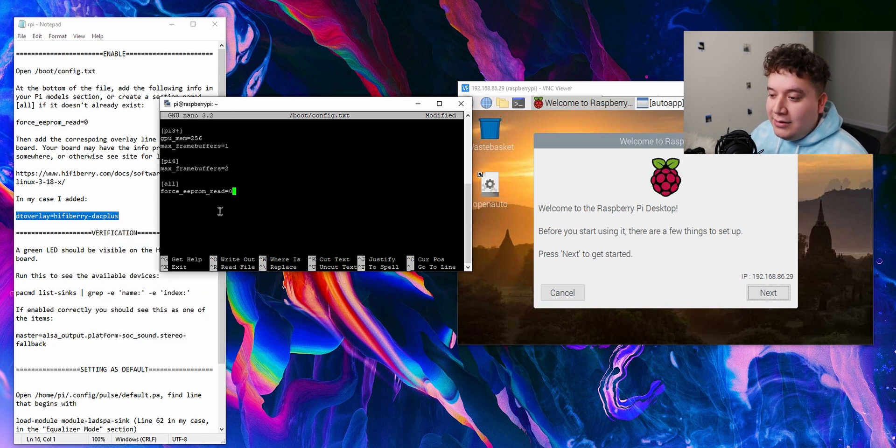
- Add dtoverlay=hifiberry-dacplus below force_eeprom_read=0, then save and exit nano
key(enter)
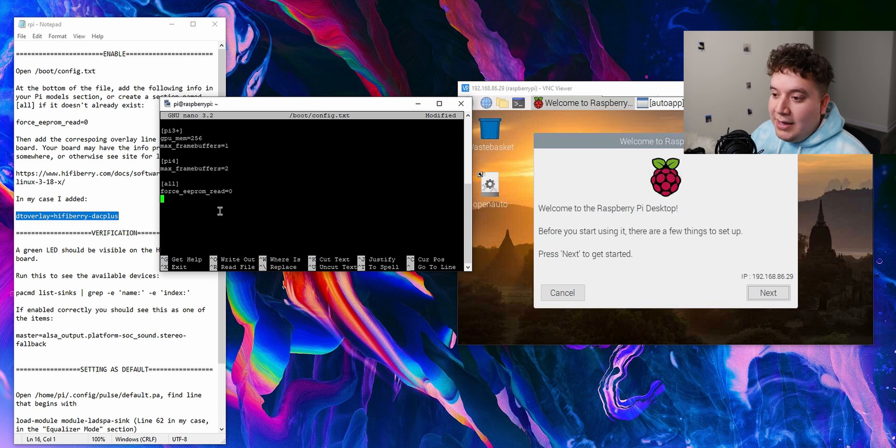
text(dtoverlay=hifiberry-dacplus)
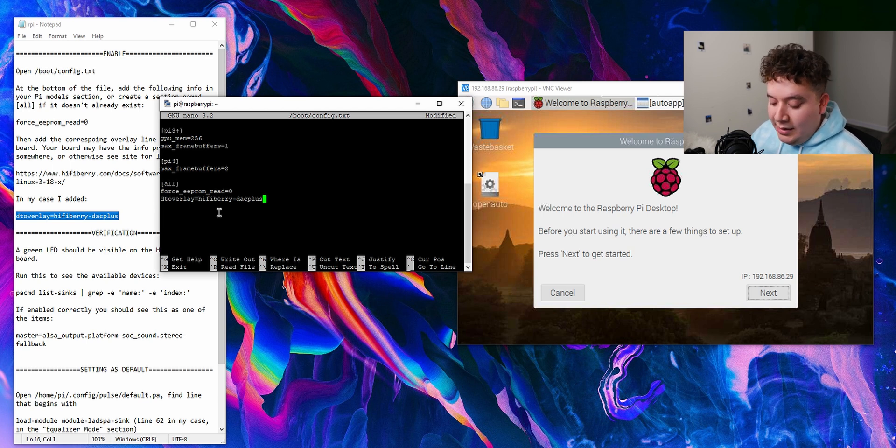
key(ctrl+x)
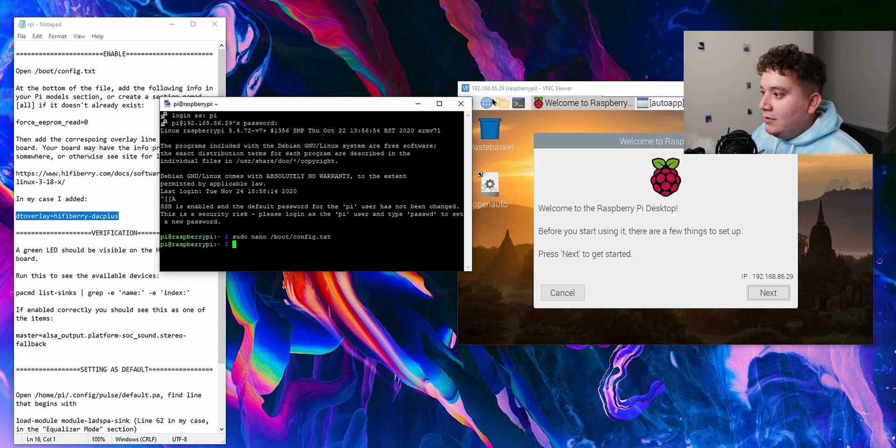
- Restart the Raspberry Pi and select the pacmd list-sinks command in the notes
click(468, 102)
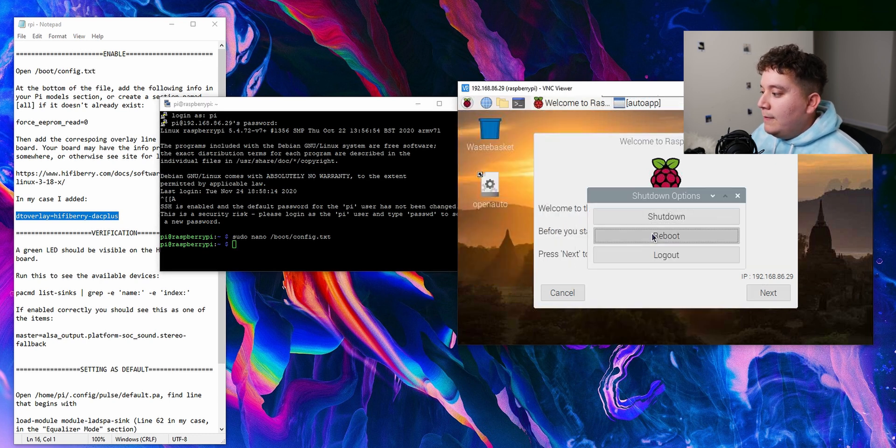
click(665, 235)
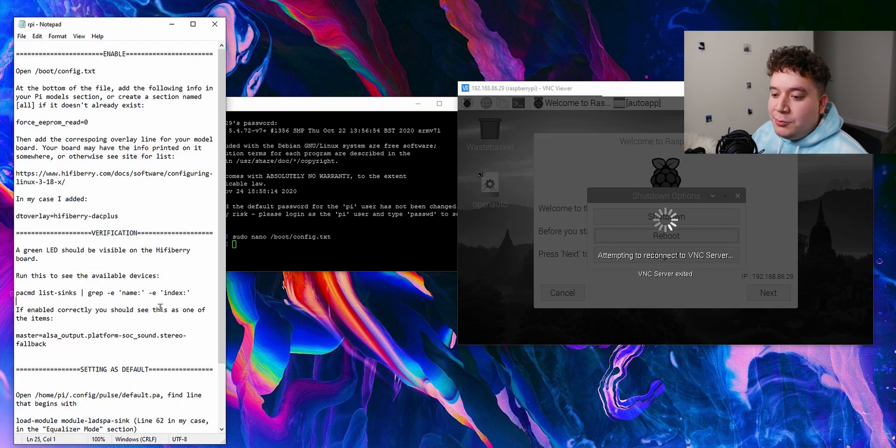
triple_click(86, 292)
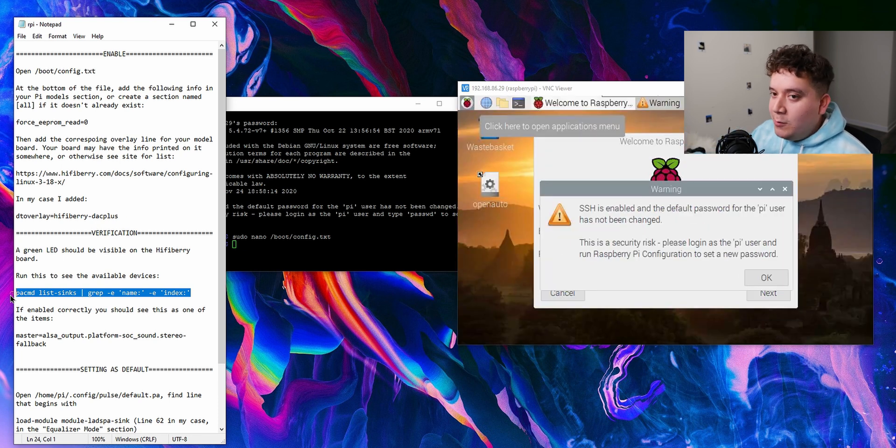
mouse_move(623, 310)
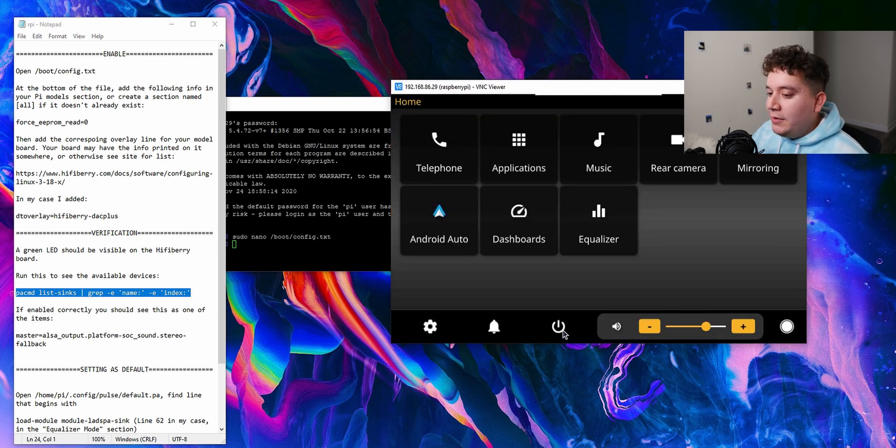
- Exit the OpenAuto dashboard to the desktop and dismiss the SSH default-password warning
click(558, 326)
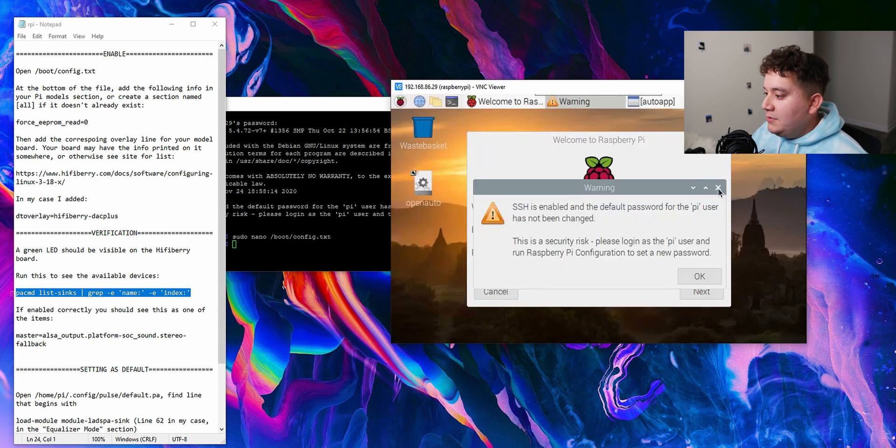
click(719, 187)
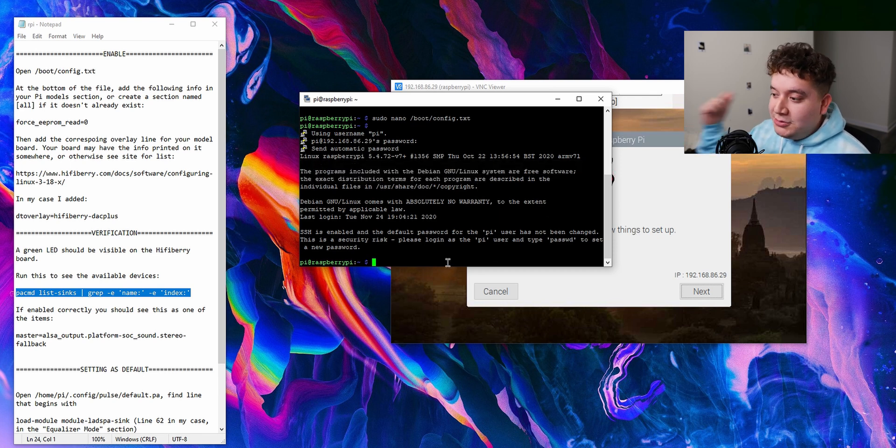
mouse_move(482, 257)
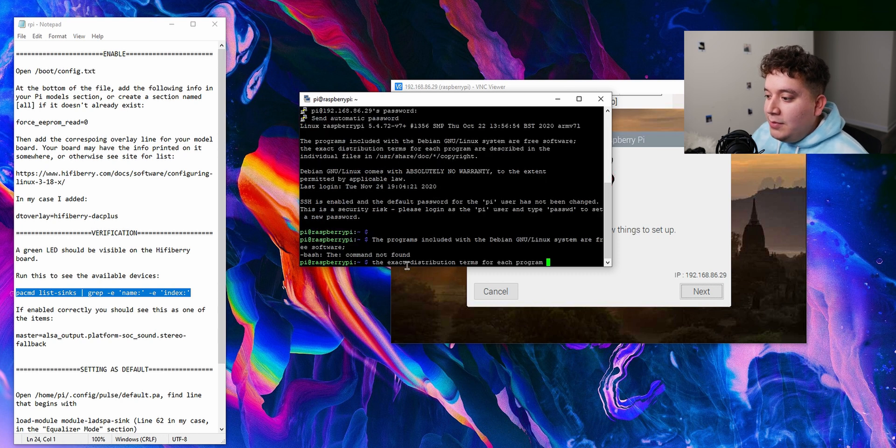
- Run pacmd list-sinks | grep -e 'name:' -e 'index:' to confirm the stereo-fallback sink appears
right_click(132, 297)
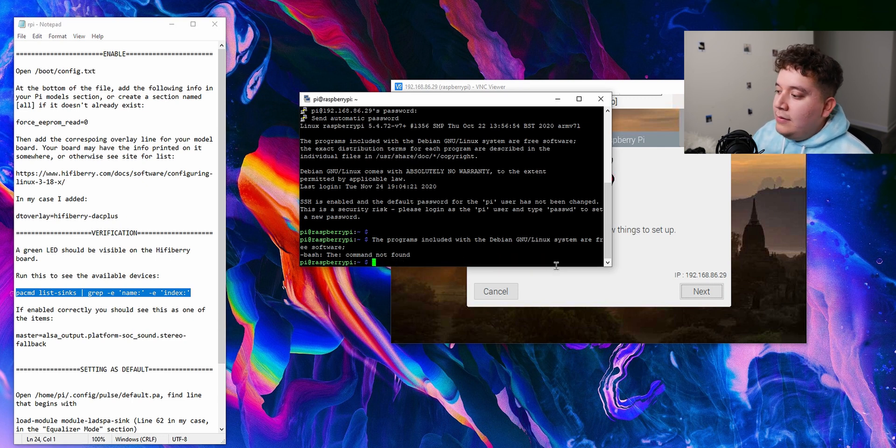
text(pacmd list-sinks | grep -e 'name:' -e 'index:')
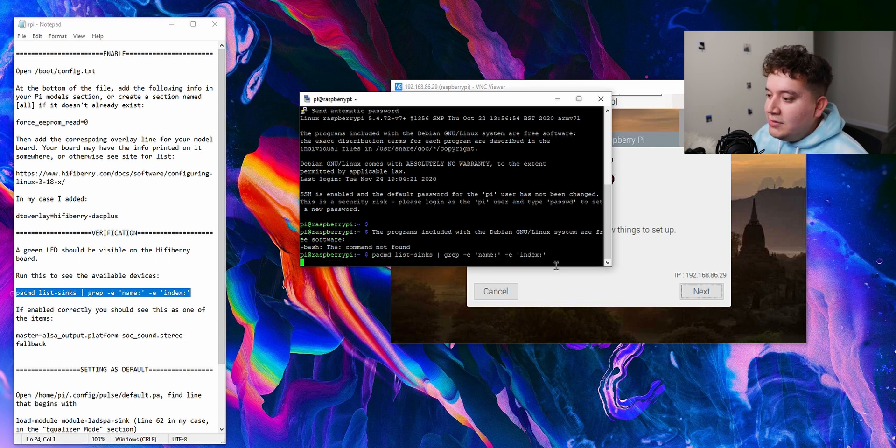
key(Return)
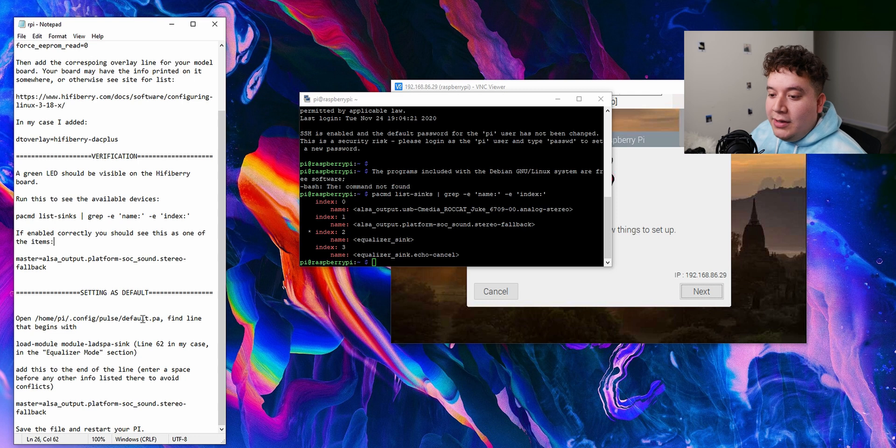
- Open /home/pi/.config/pulse/default.pa in nano as root and jump to the equalizer module line
drag(35, 317, 161, 317)
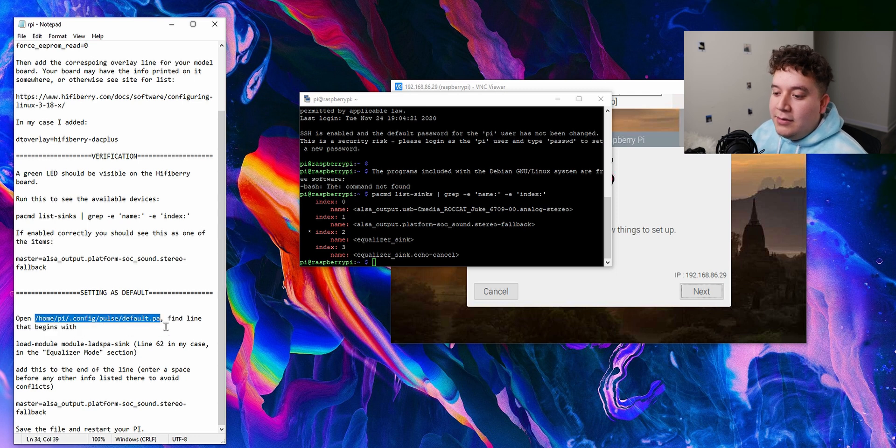
right_click(166, 327)
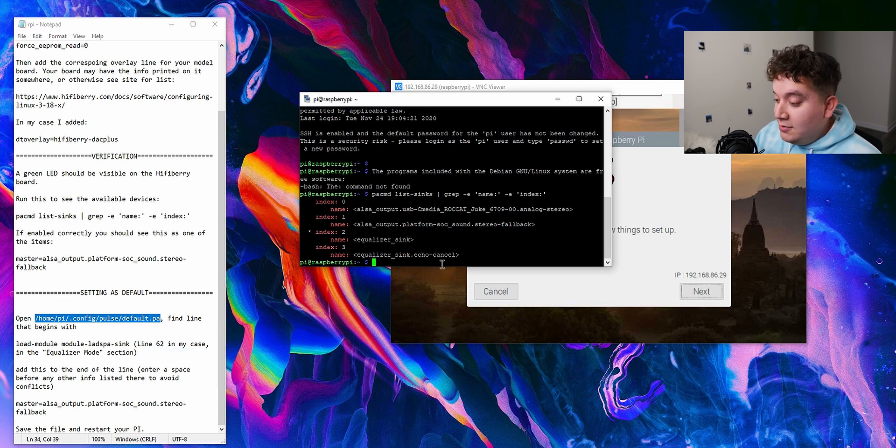
text(sudo nano)
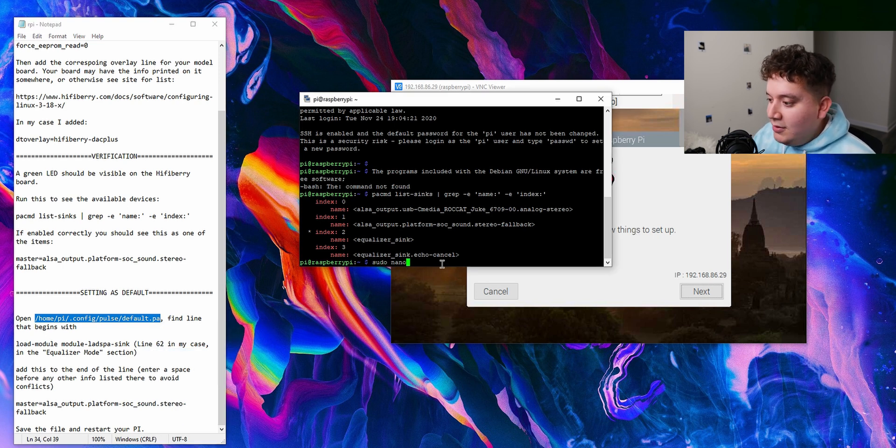
text(/home/pi/.config/pulse/default.pa)
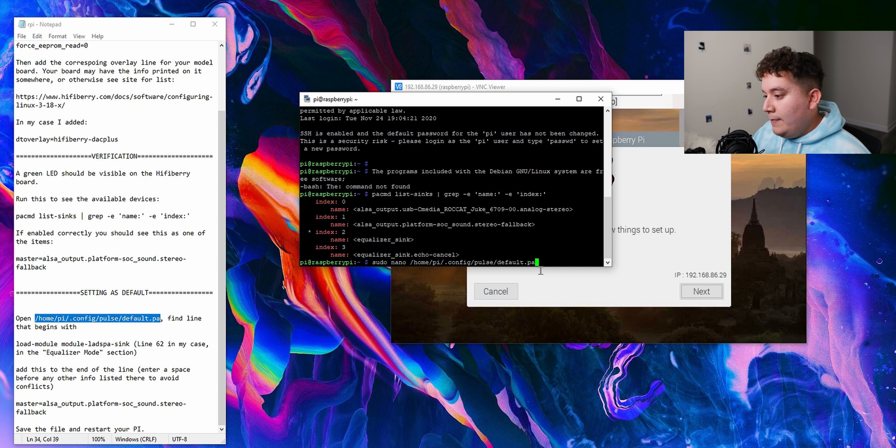
key(enter)
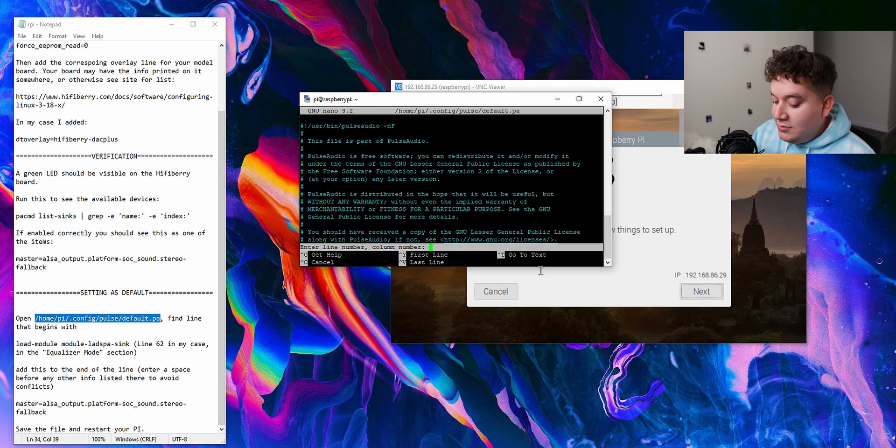
key(enter)
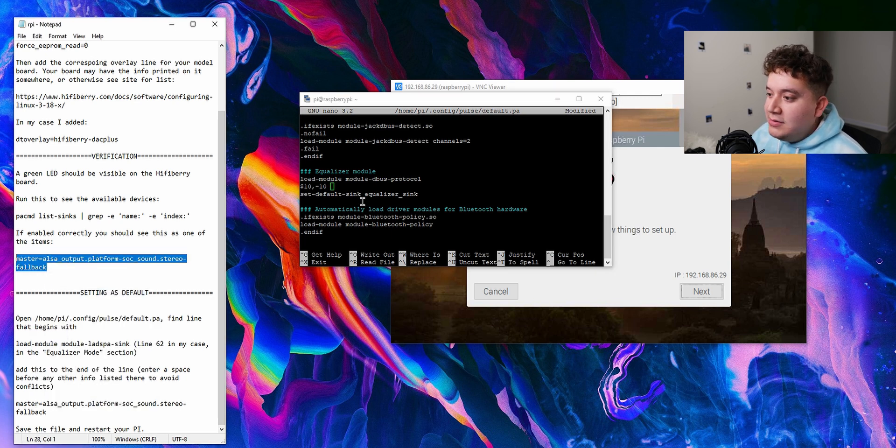
- Append master=alsa_output.platform-soc_sound.stereo-fallback to the equalizer line and save the file
text(master=alsa_output.platform-soc_sound.stereo-fallback)
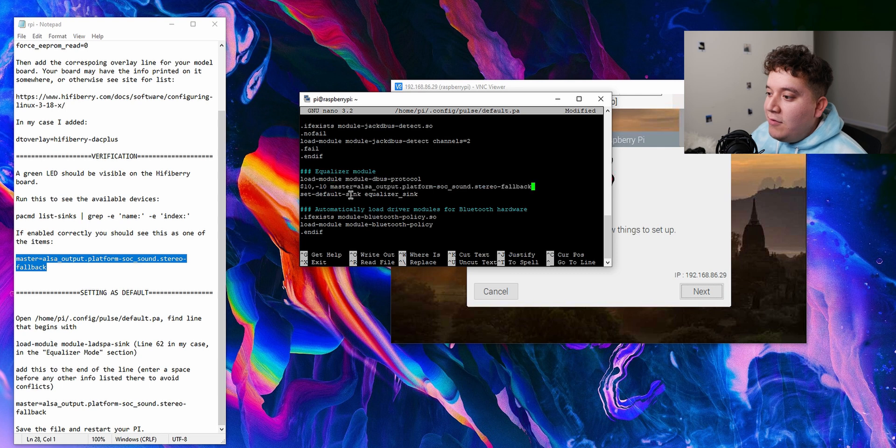
double_click(328, 187)
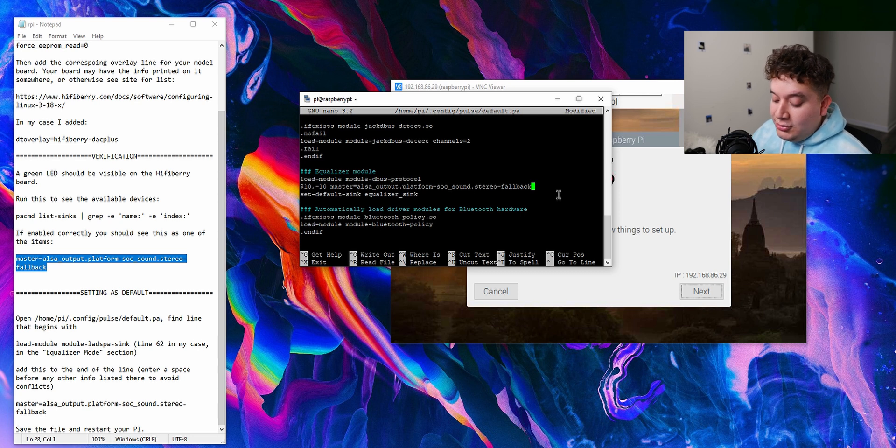
key(ctrl+x)
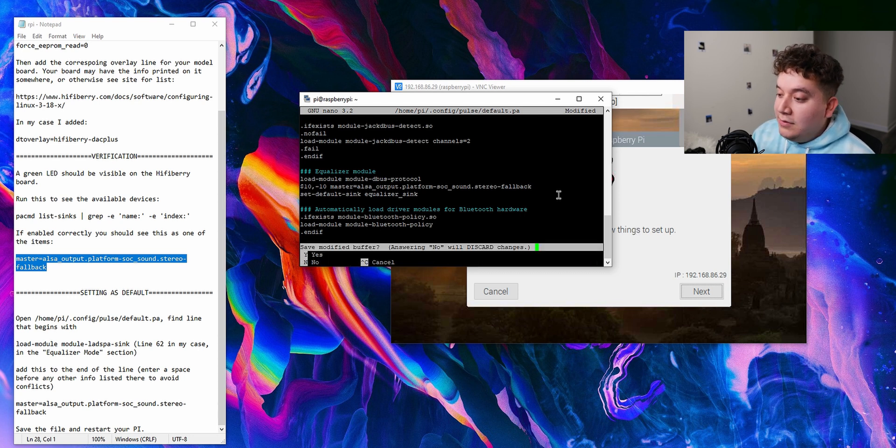
key(n)
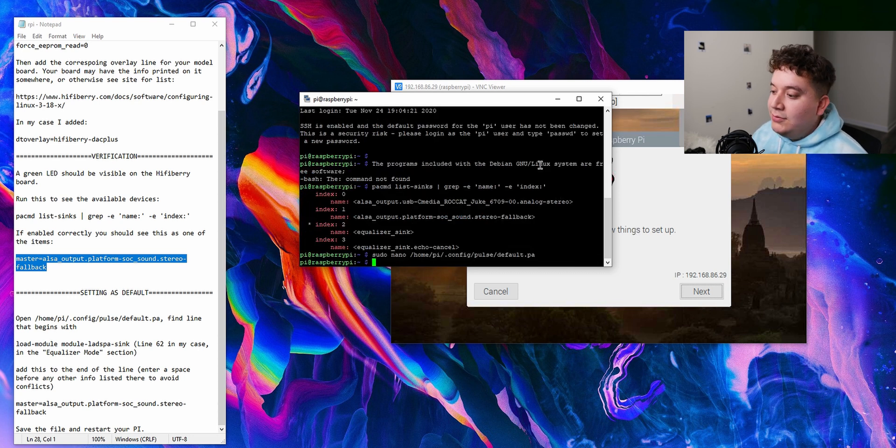
mouse_move(526, 175)
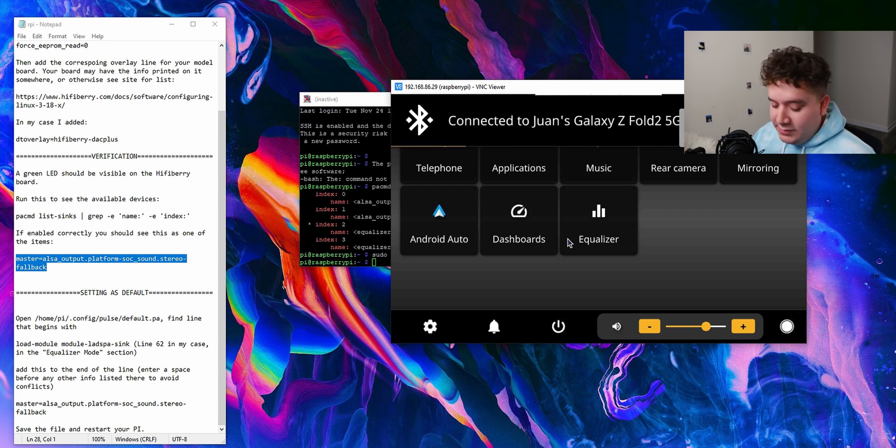
mouse_move(665, 280)
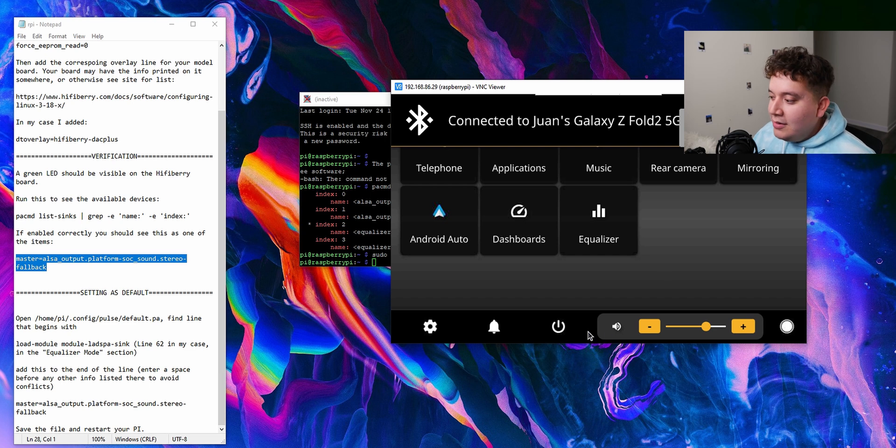
- Exit the OpenAuto dashboard via its power menu to reach the Pi desktop
click(558, 327)
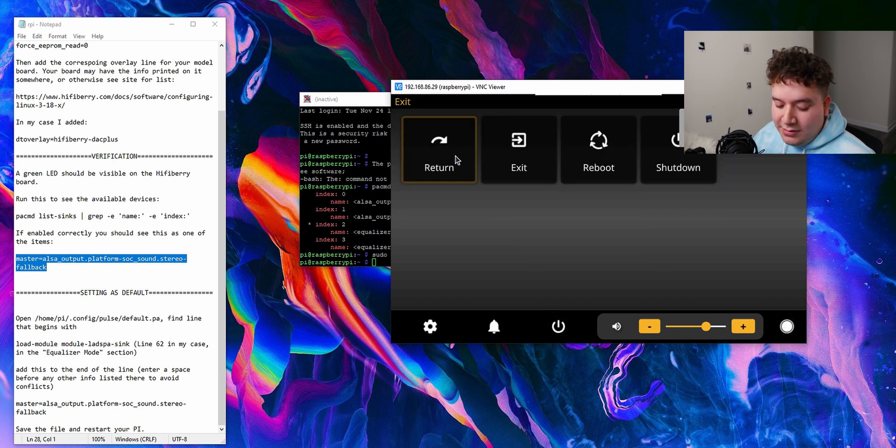
click(438, 149)
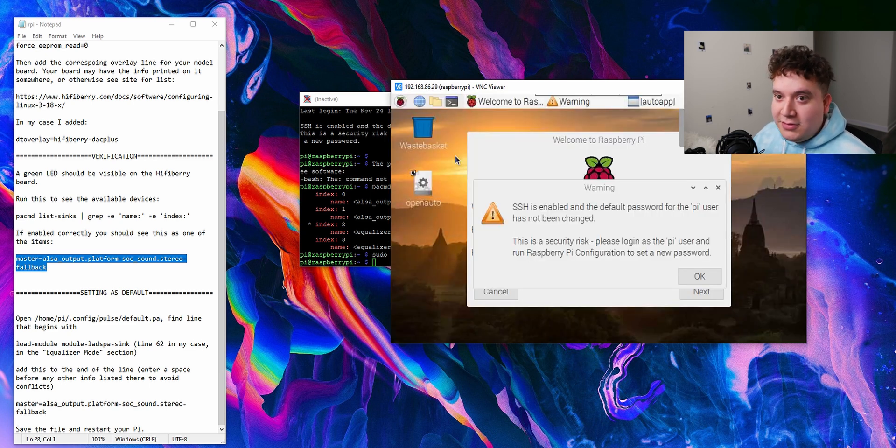